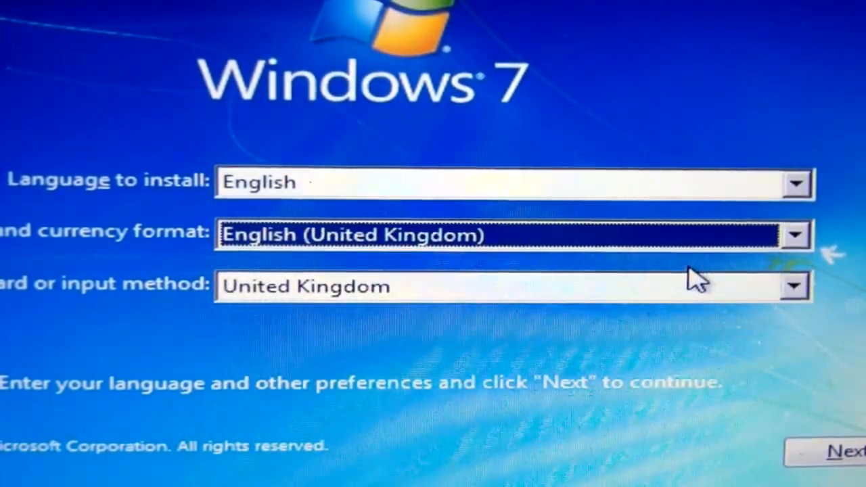
- Keep English with United Kingdom formats and keyboard, then choose Install now
{"action": "left_click", "coordinate": [832, 452]}
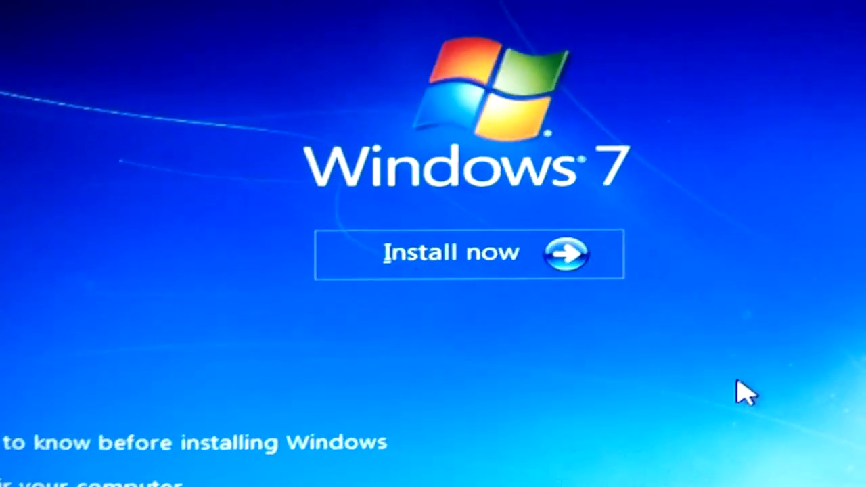
{"action": "left_click", "coordinate": [449, 253]}
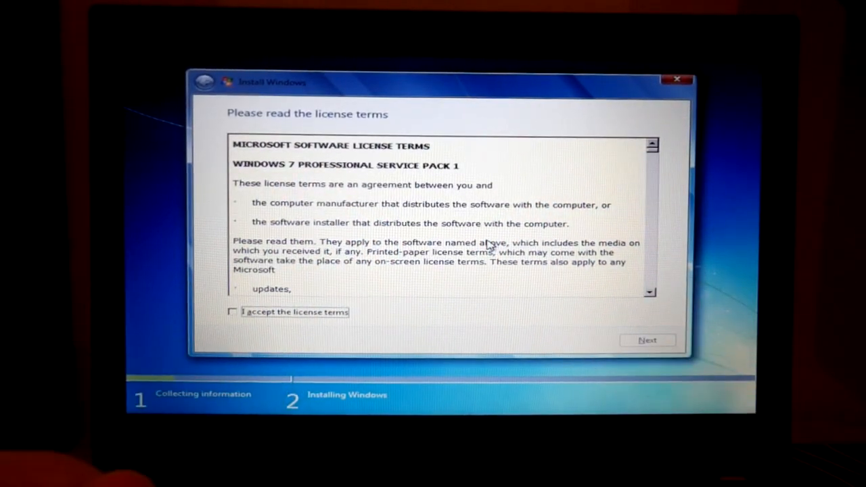
- Accept the Windows 7 Professional SP1 license terms and continue to disk selection
{"action": "left_click", "coordinate": [233, 311]}
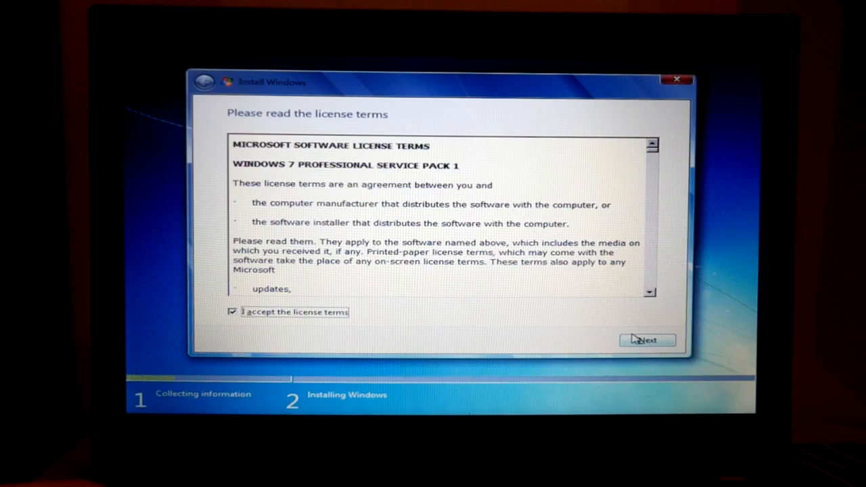
{"action": "left_click", "coordinate": [646, 340]}
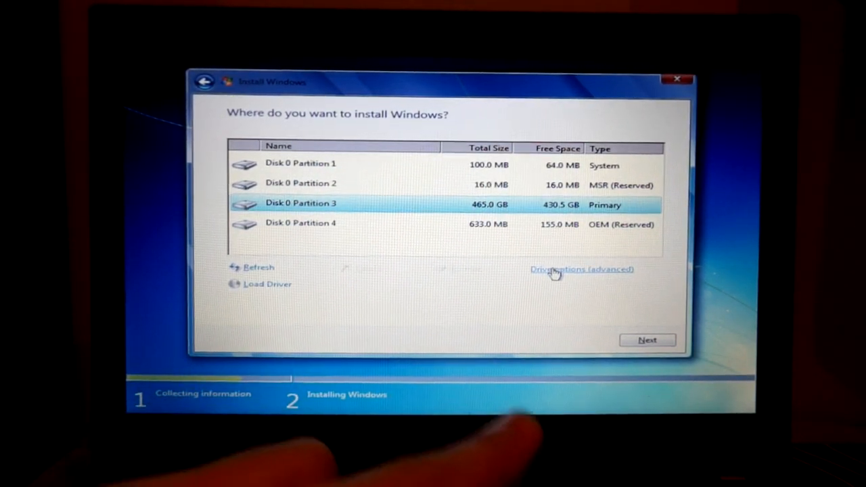
- Delete the 465 GB primary, OEM, MSR and System partitions on Disk 0 via advanced drive options
{"action": "left_click", "coordinate": [580, 267]}
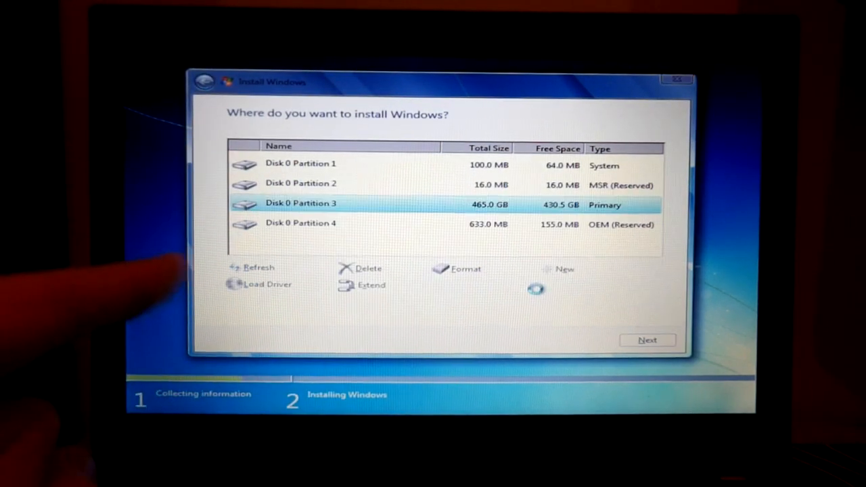
{"action": "left_click", "coordinate": [368, 268]}
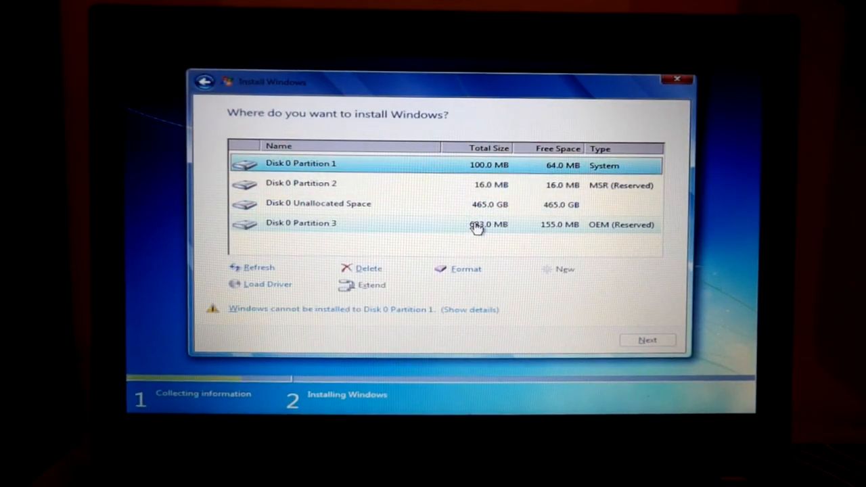
{"action": "left_click", "coordinate": [368, 267]}
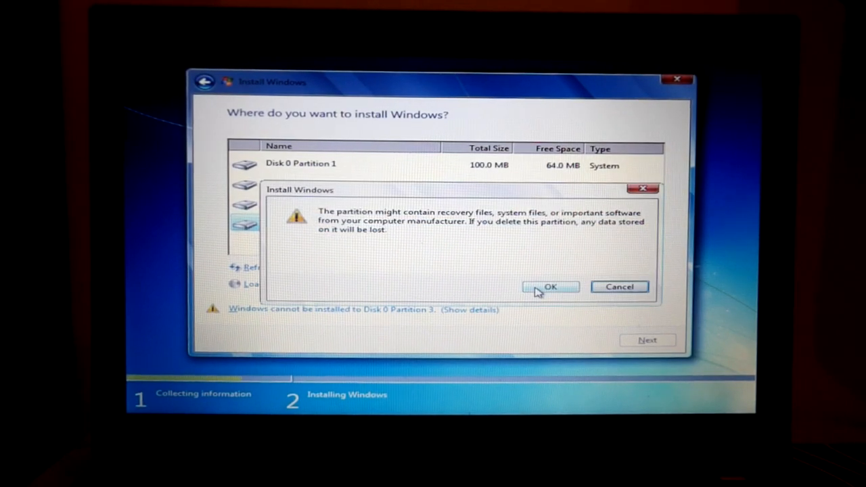
{"action": "left_click", "coordinate": [549, 287]}
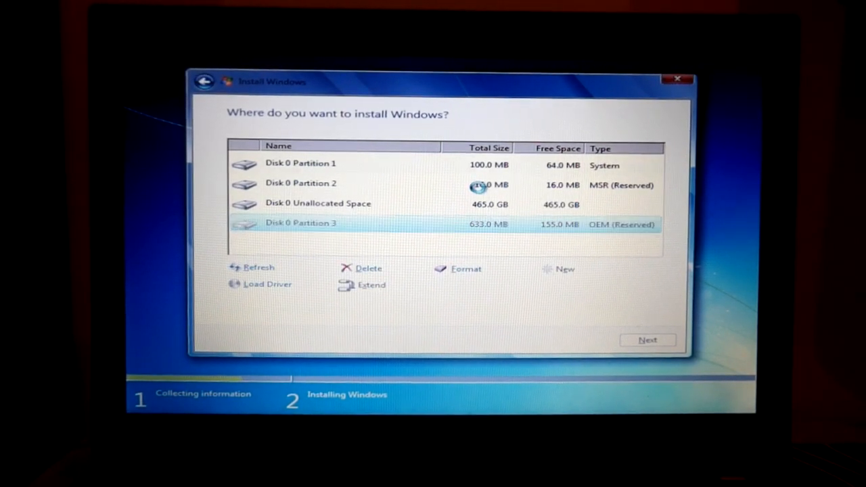
{"action": "left_click", "coordinate": [368, 268]}
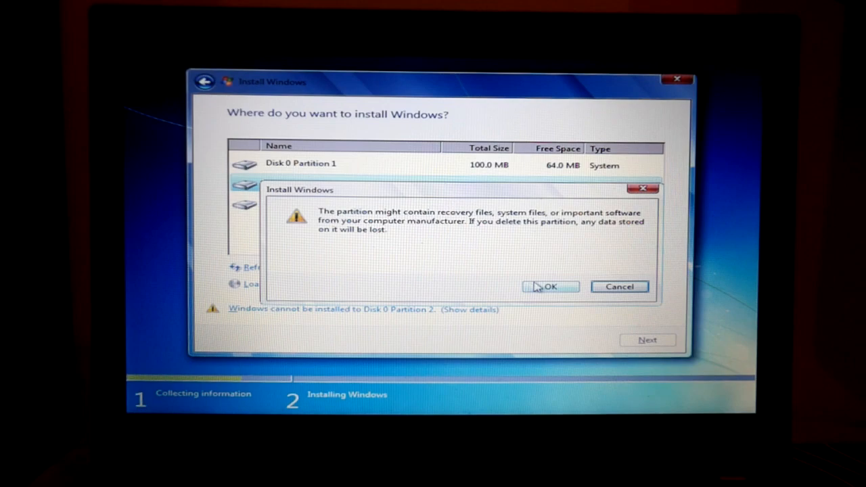
{"action": "left_click", "coordinate": [549, 286]}
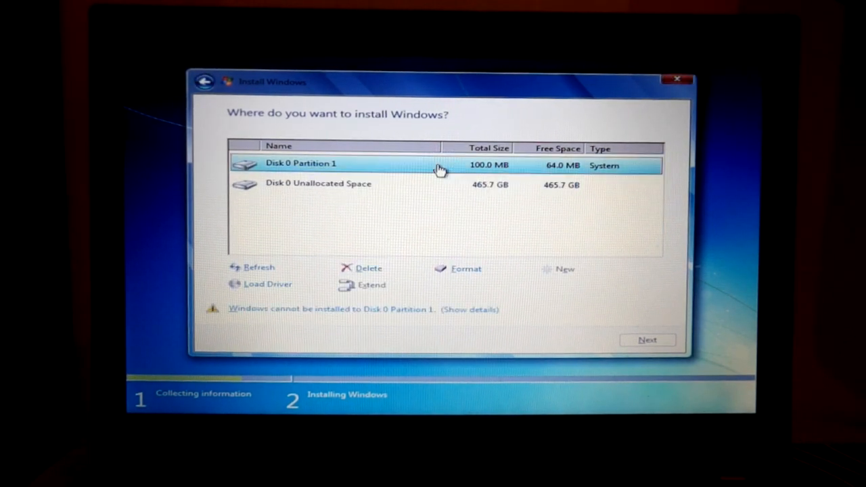
{"action": "left_click", "coordinate": [369, 268]}
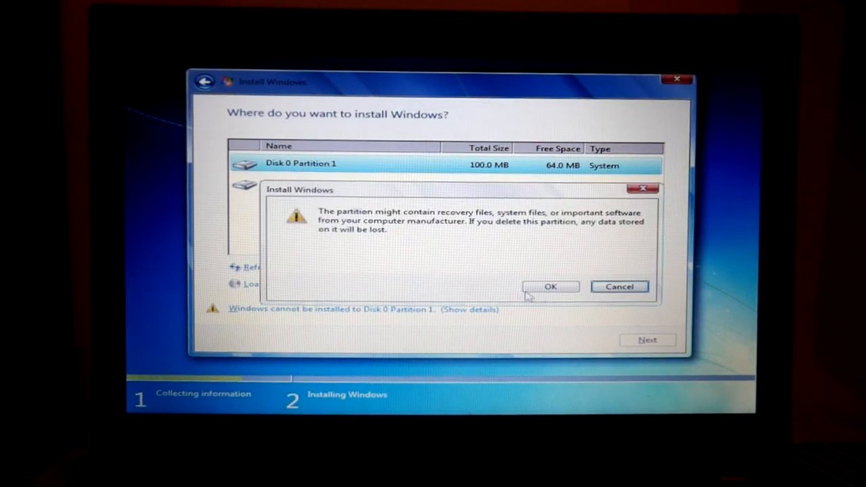
{"action": "left_click", "coordinate": [549, 286]}
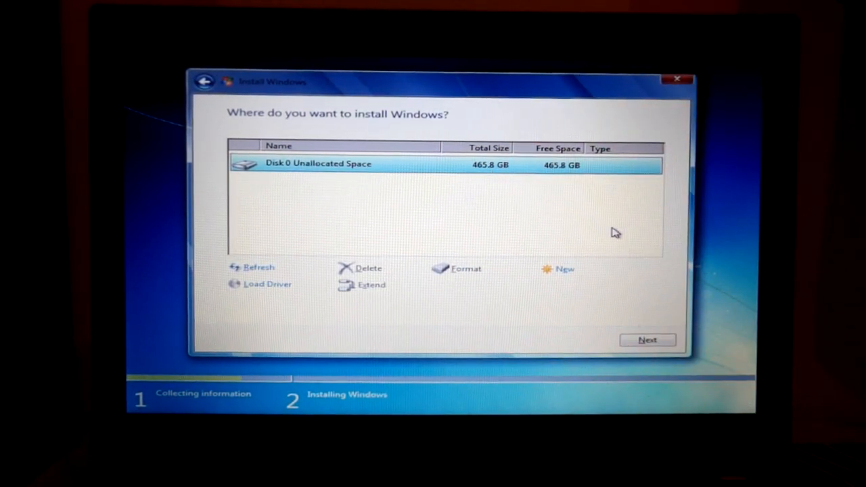
- Install Windows onto the 465.8 GB Disk 0 unallocated space, starting the file copy
{"action": "left_click", "coordinate": [647, 339]}
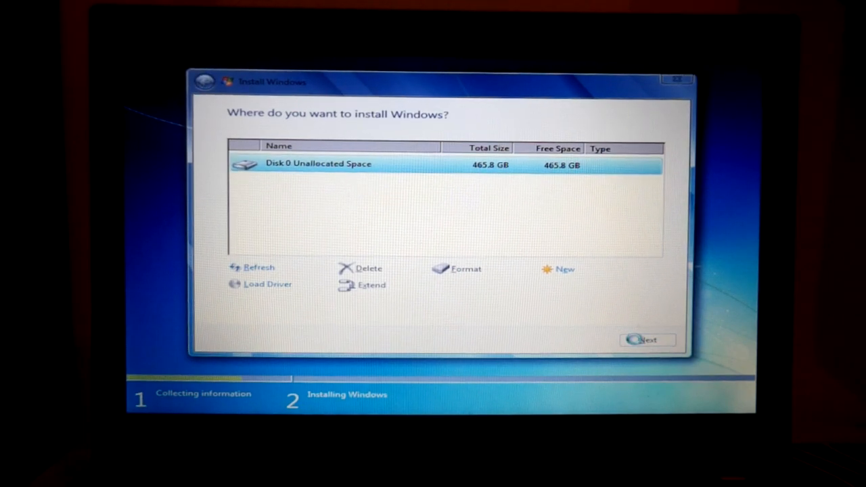
{"action": "left_click", "coordinate": [647, 340]}
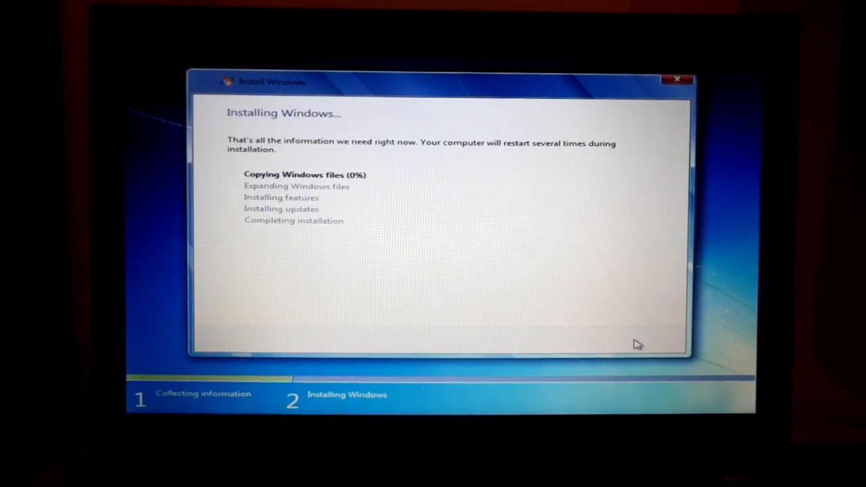